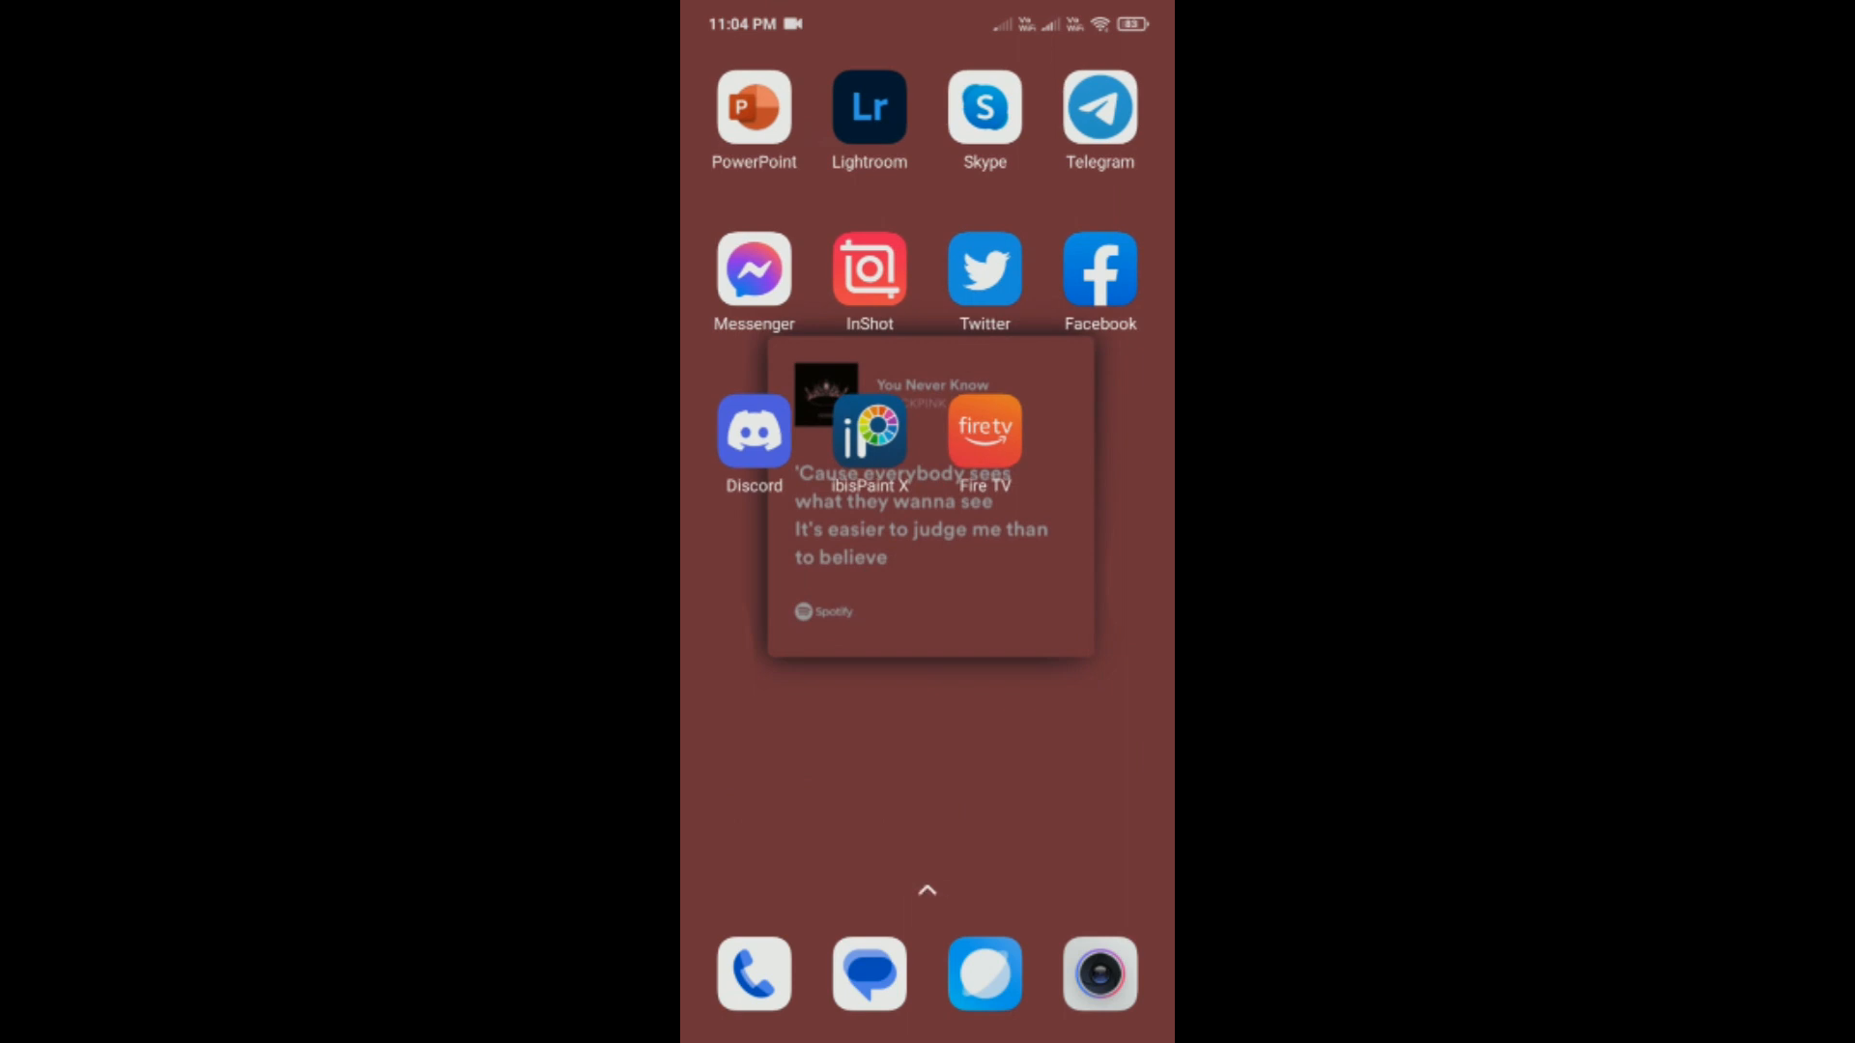
# Launch the Facebook app from the home screen so the news feed appears
pyautogui.click(1098, 271)
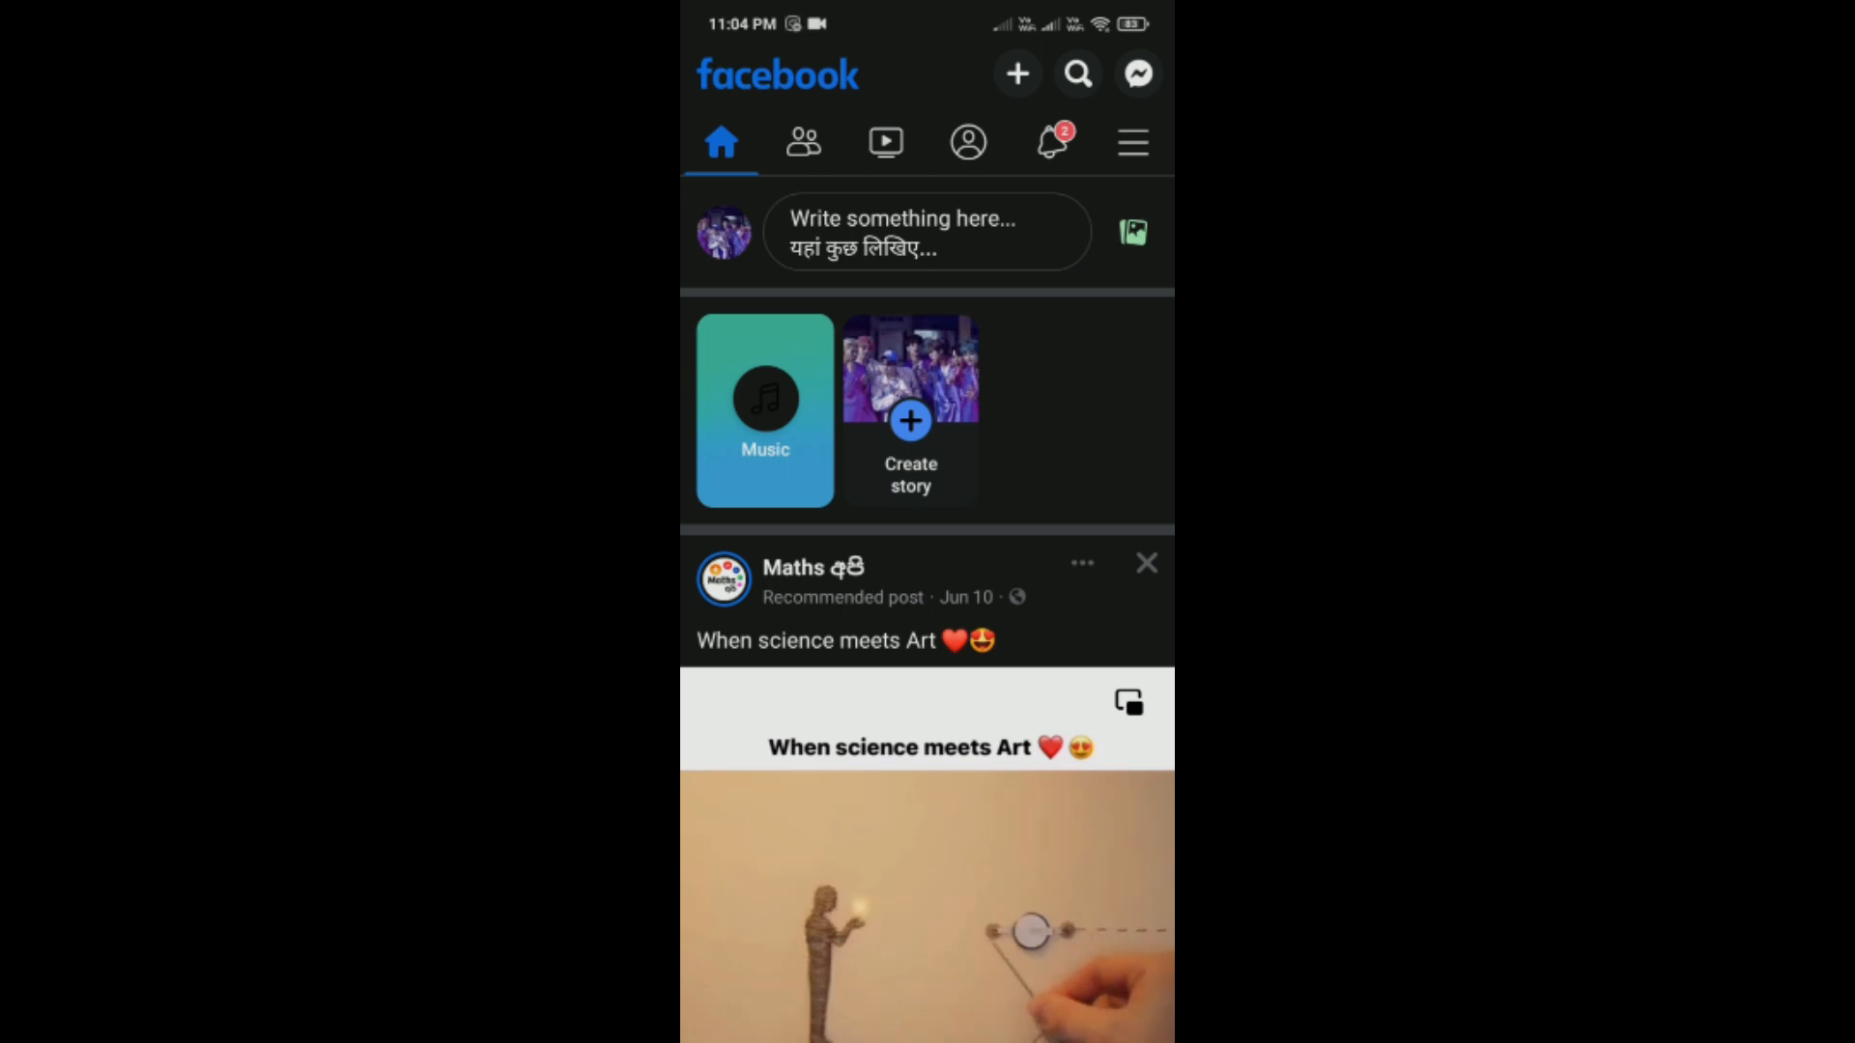
# Go from the menu to Settings & privacy and reach the Your information section
pyautogui.click(1130, 141)
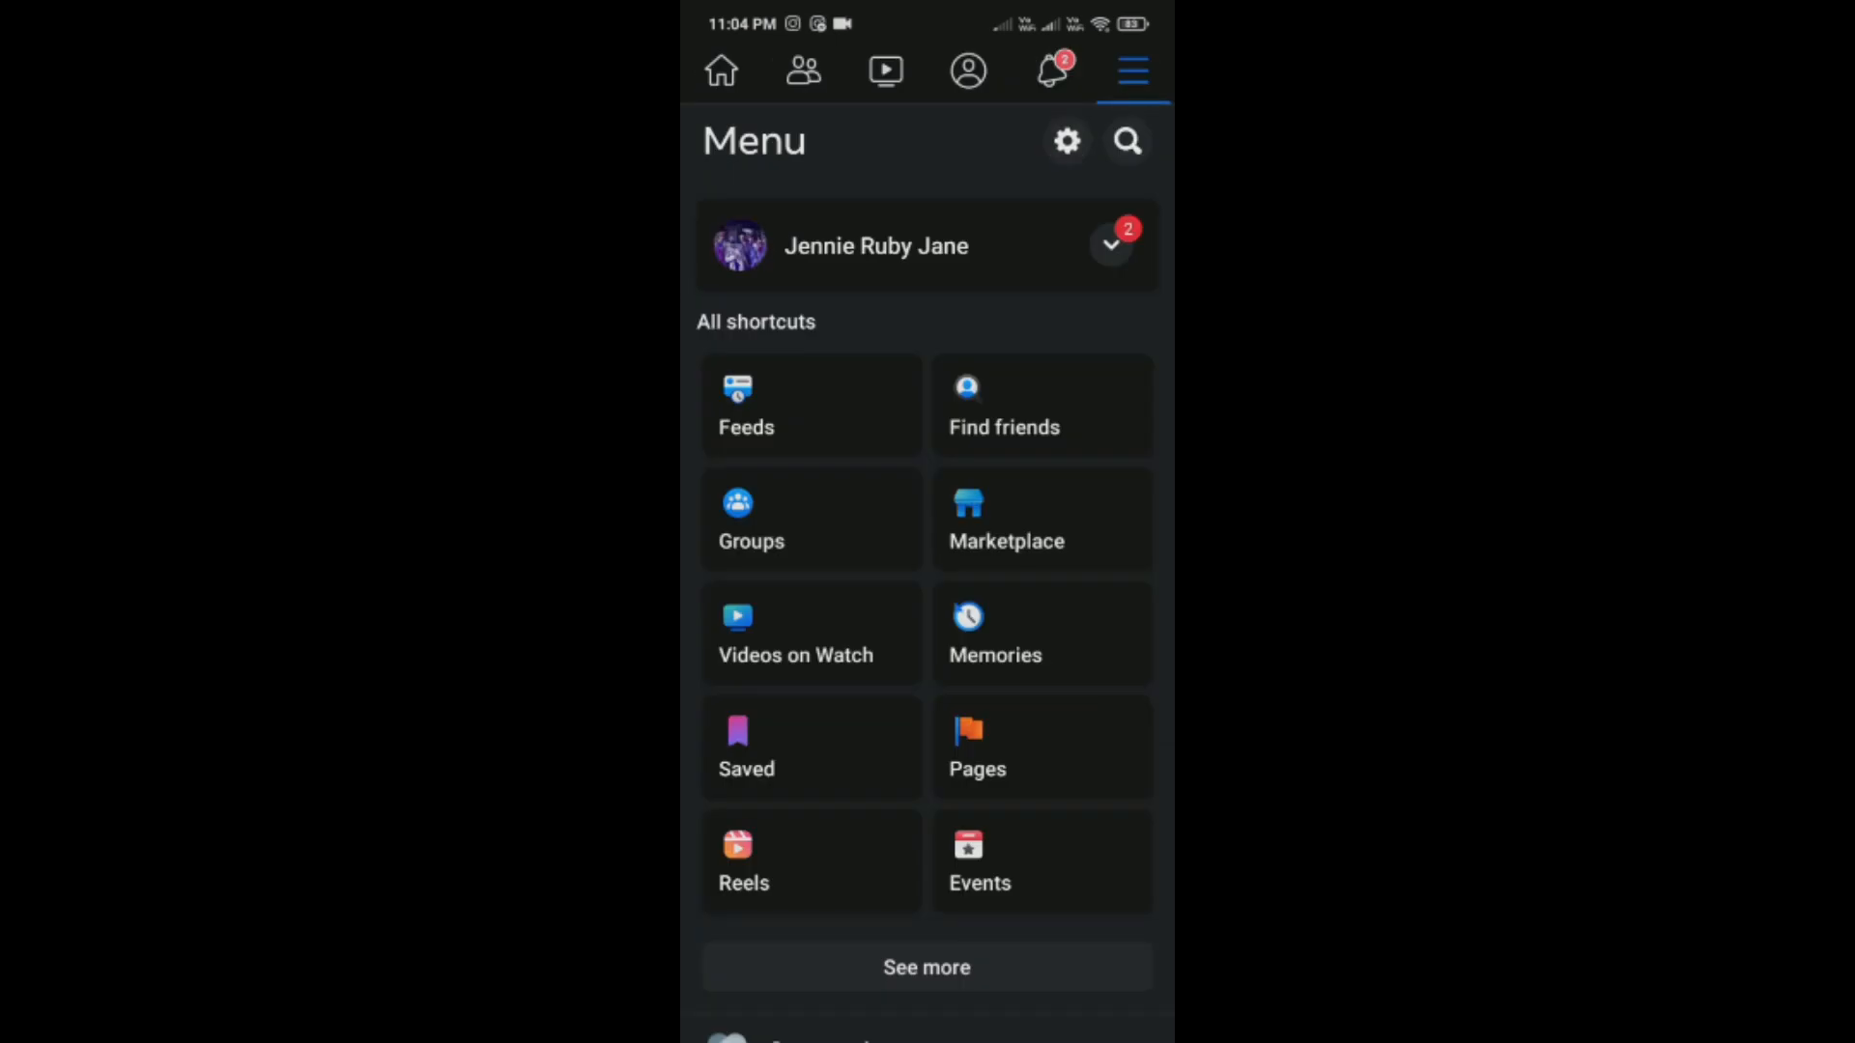
pyautogui.click(1063, 141)
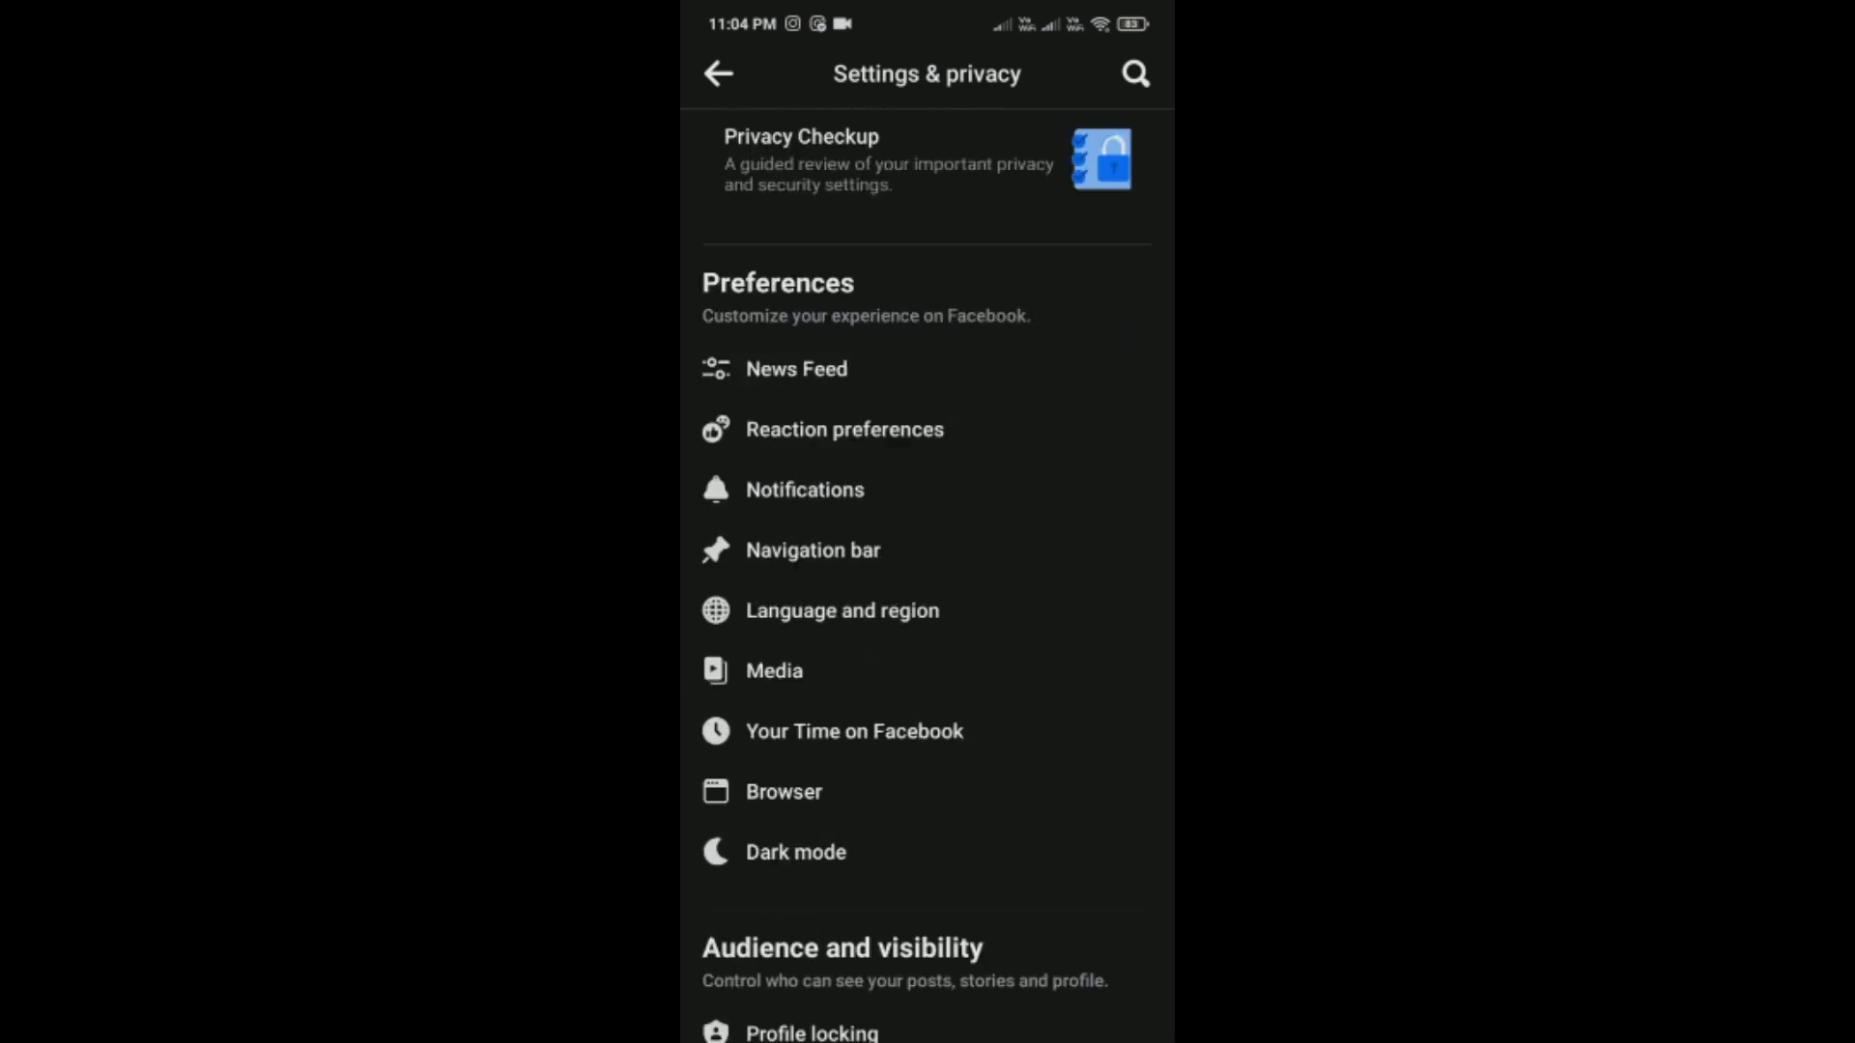
pyautogui.scroll(-3)
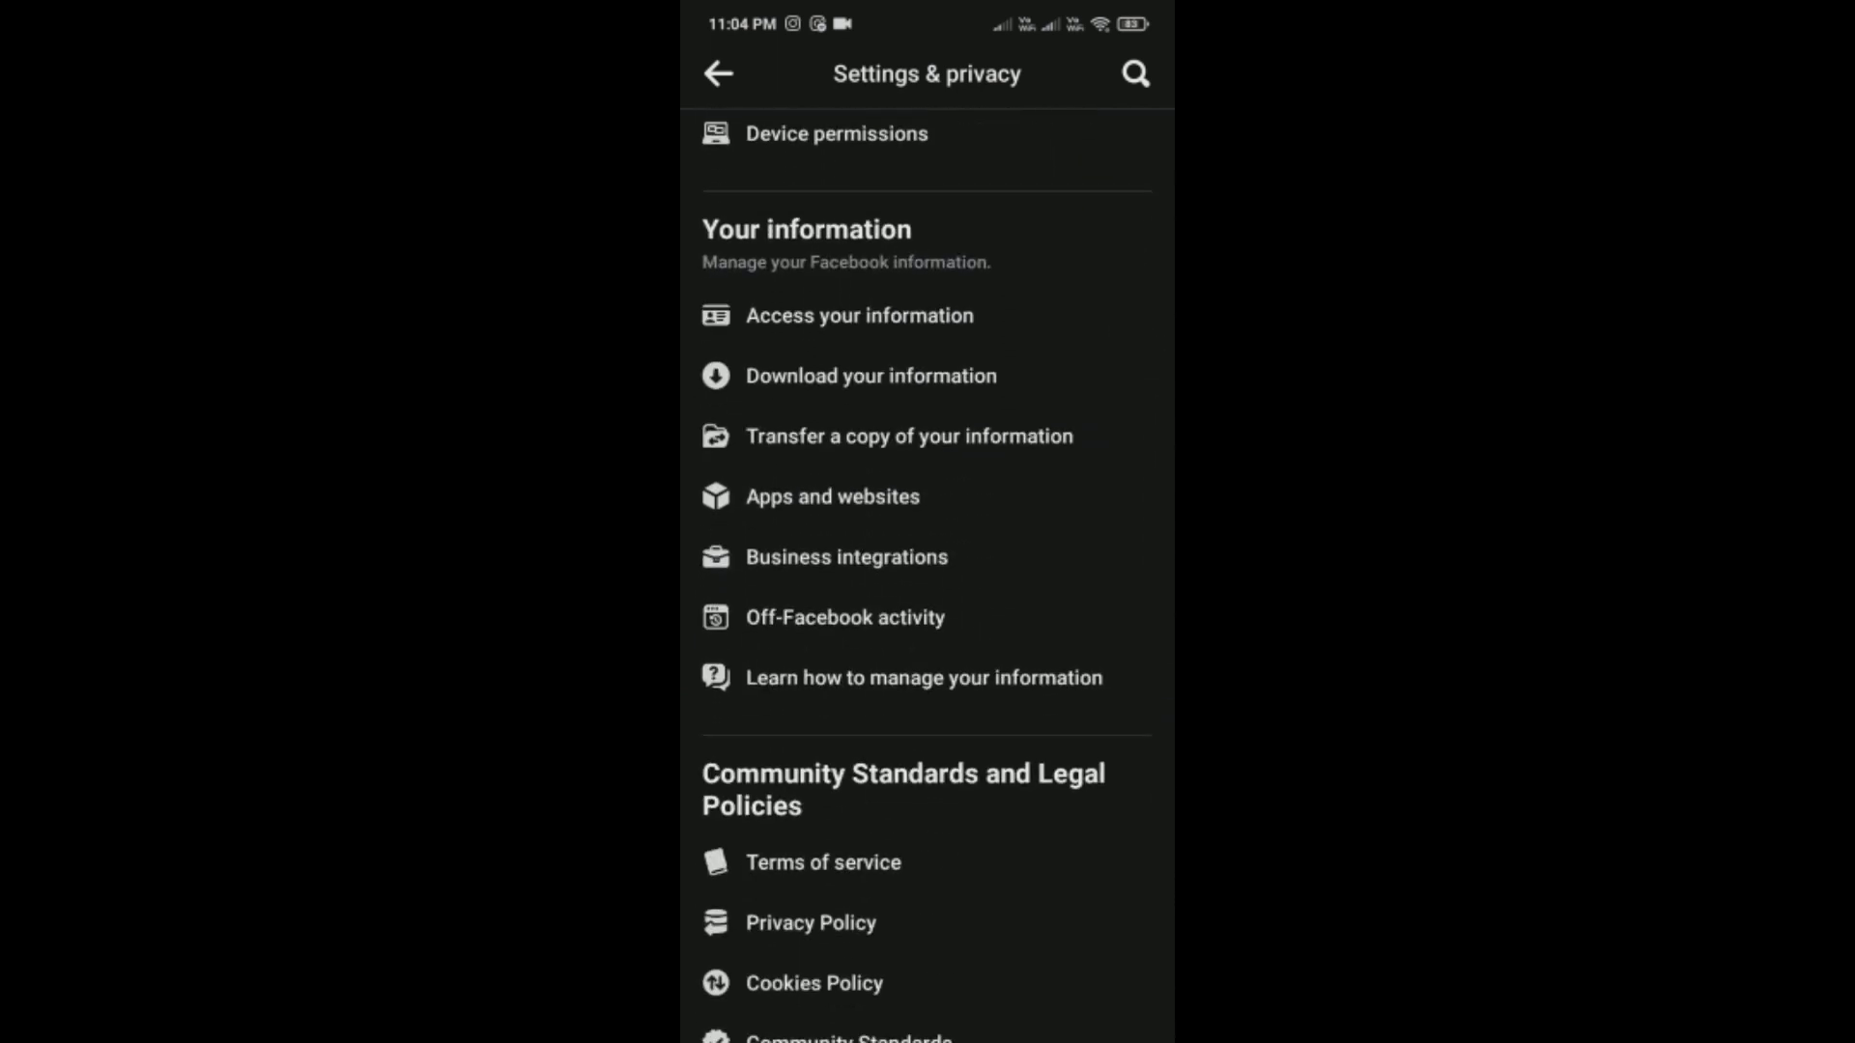
# Start a Download your information request with the Facebook profile included
pyautogui.click(871, 377)
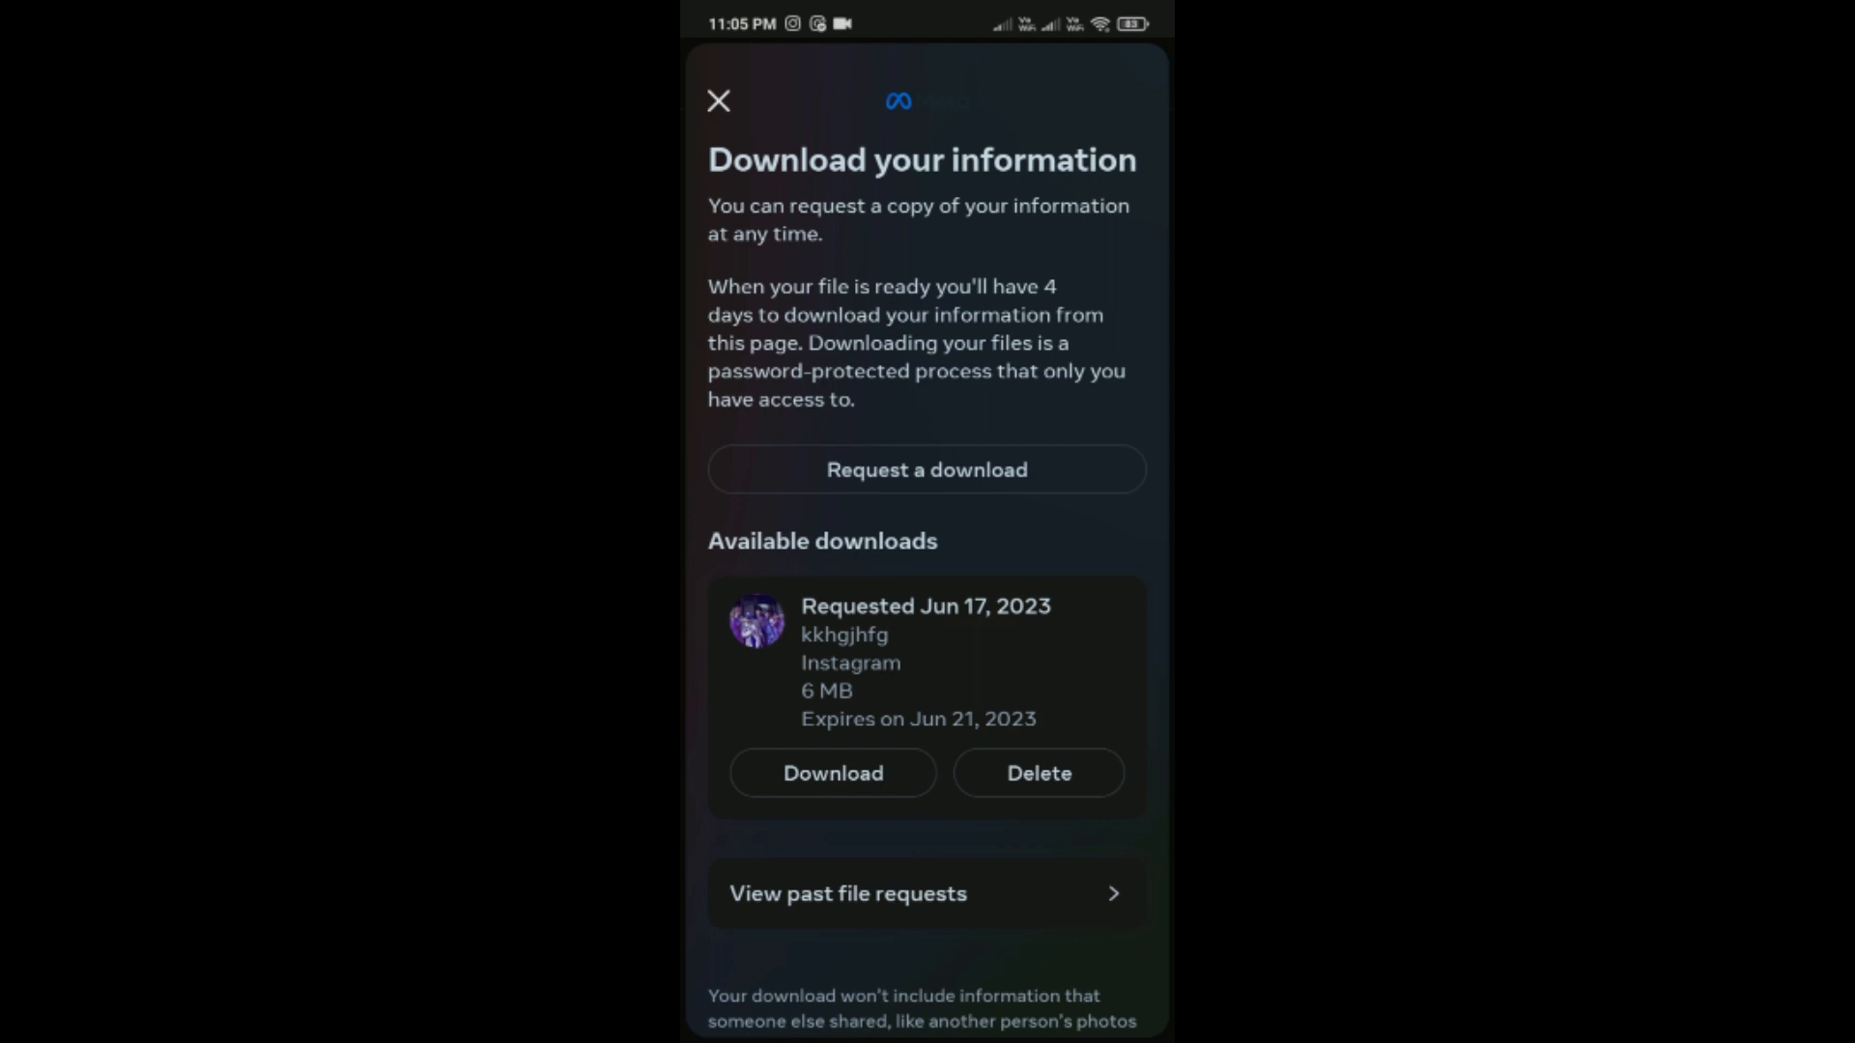
pyautogui.click(926, 468)
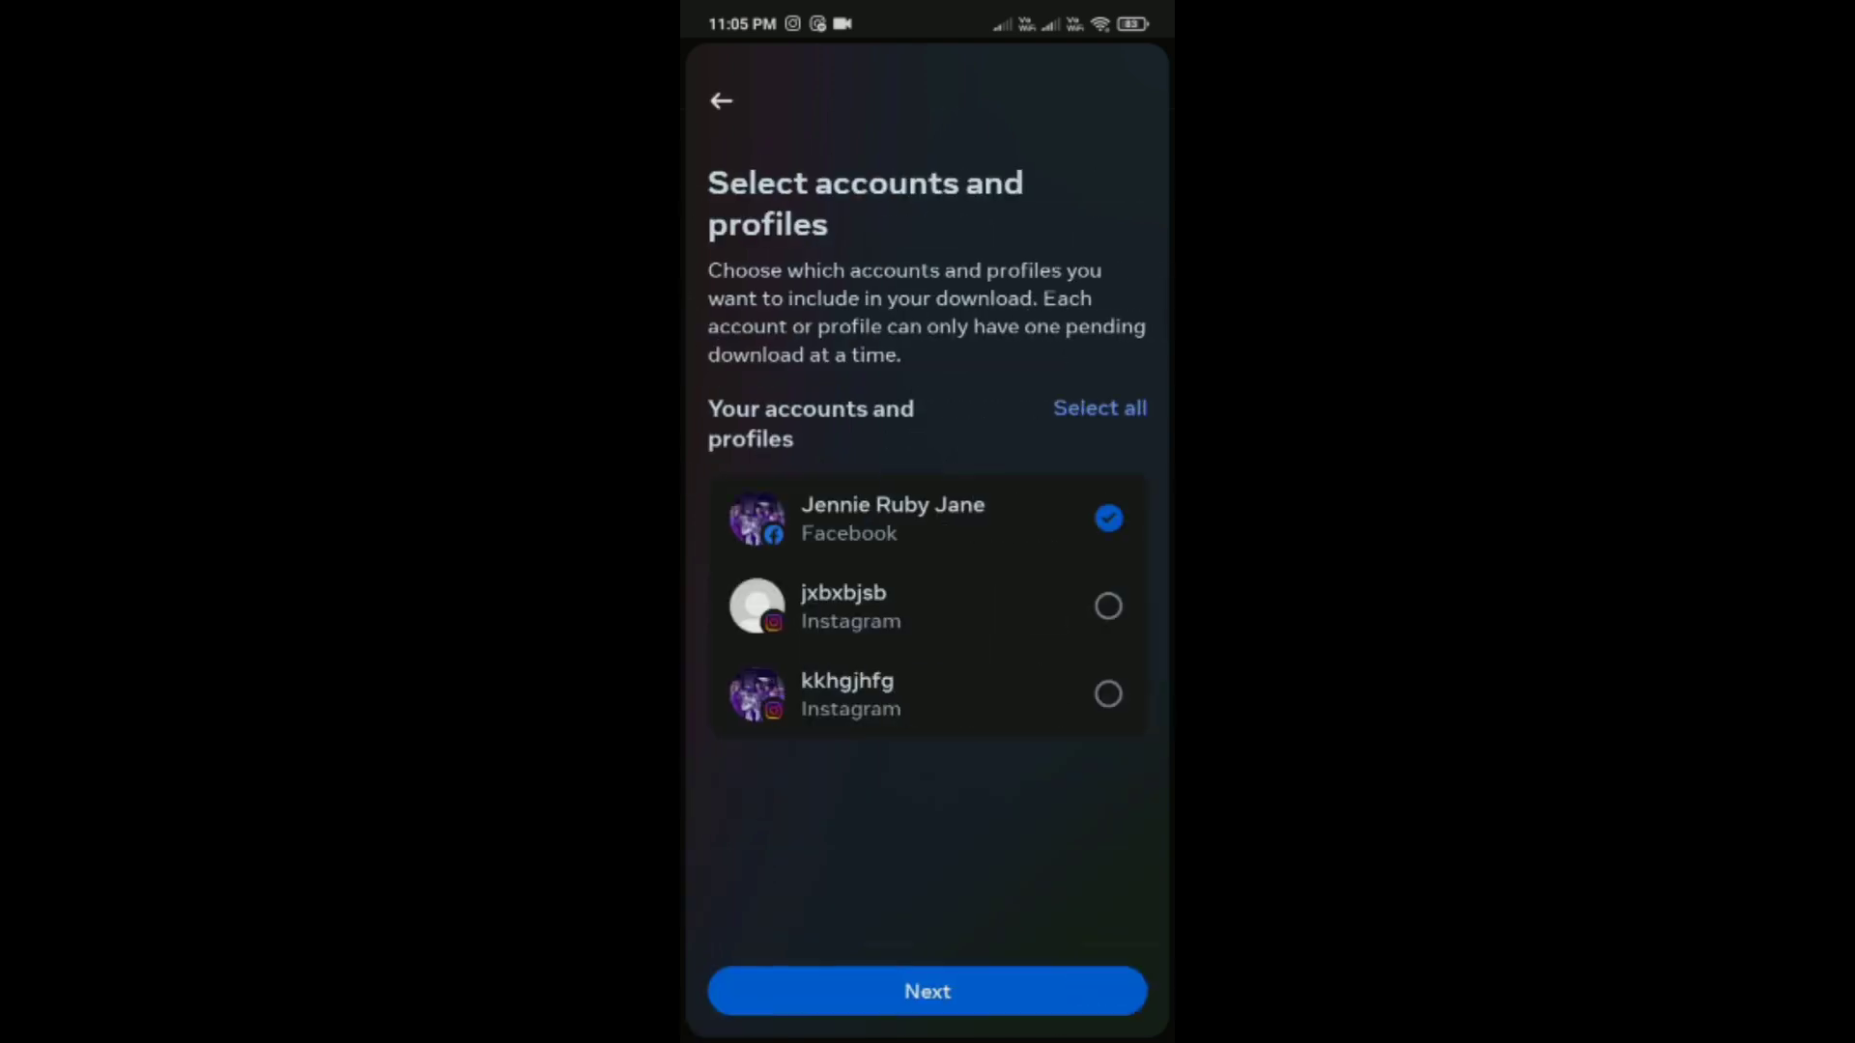
pyautogui.click(926, 991)
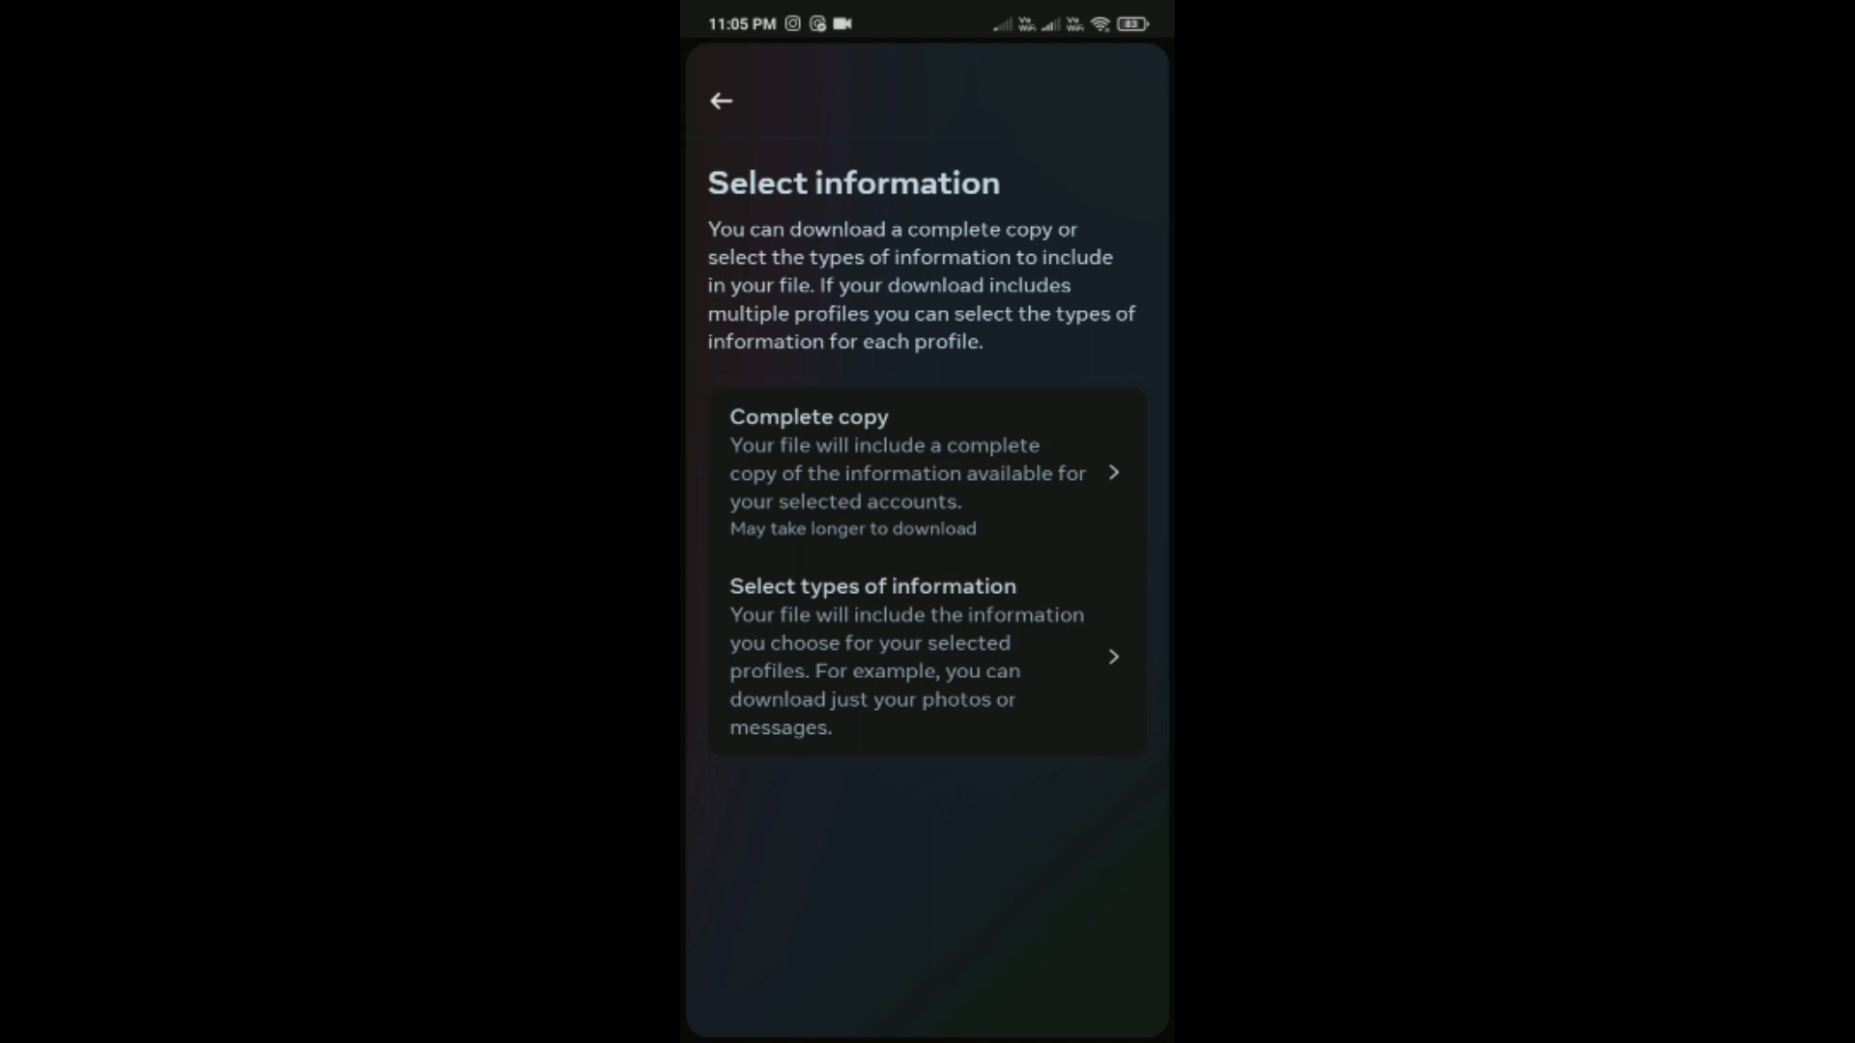
# Select specific types, check Messages, and continue to the Select file options screen
pyautogui.click(872, 657)
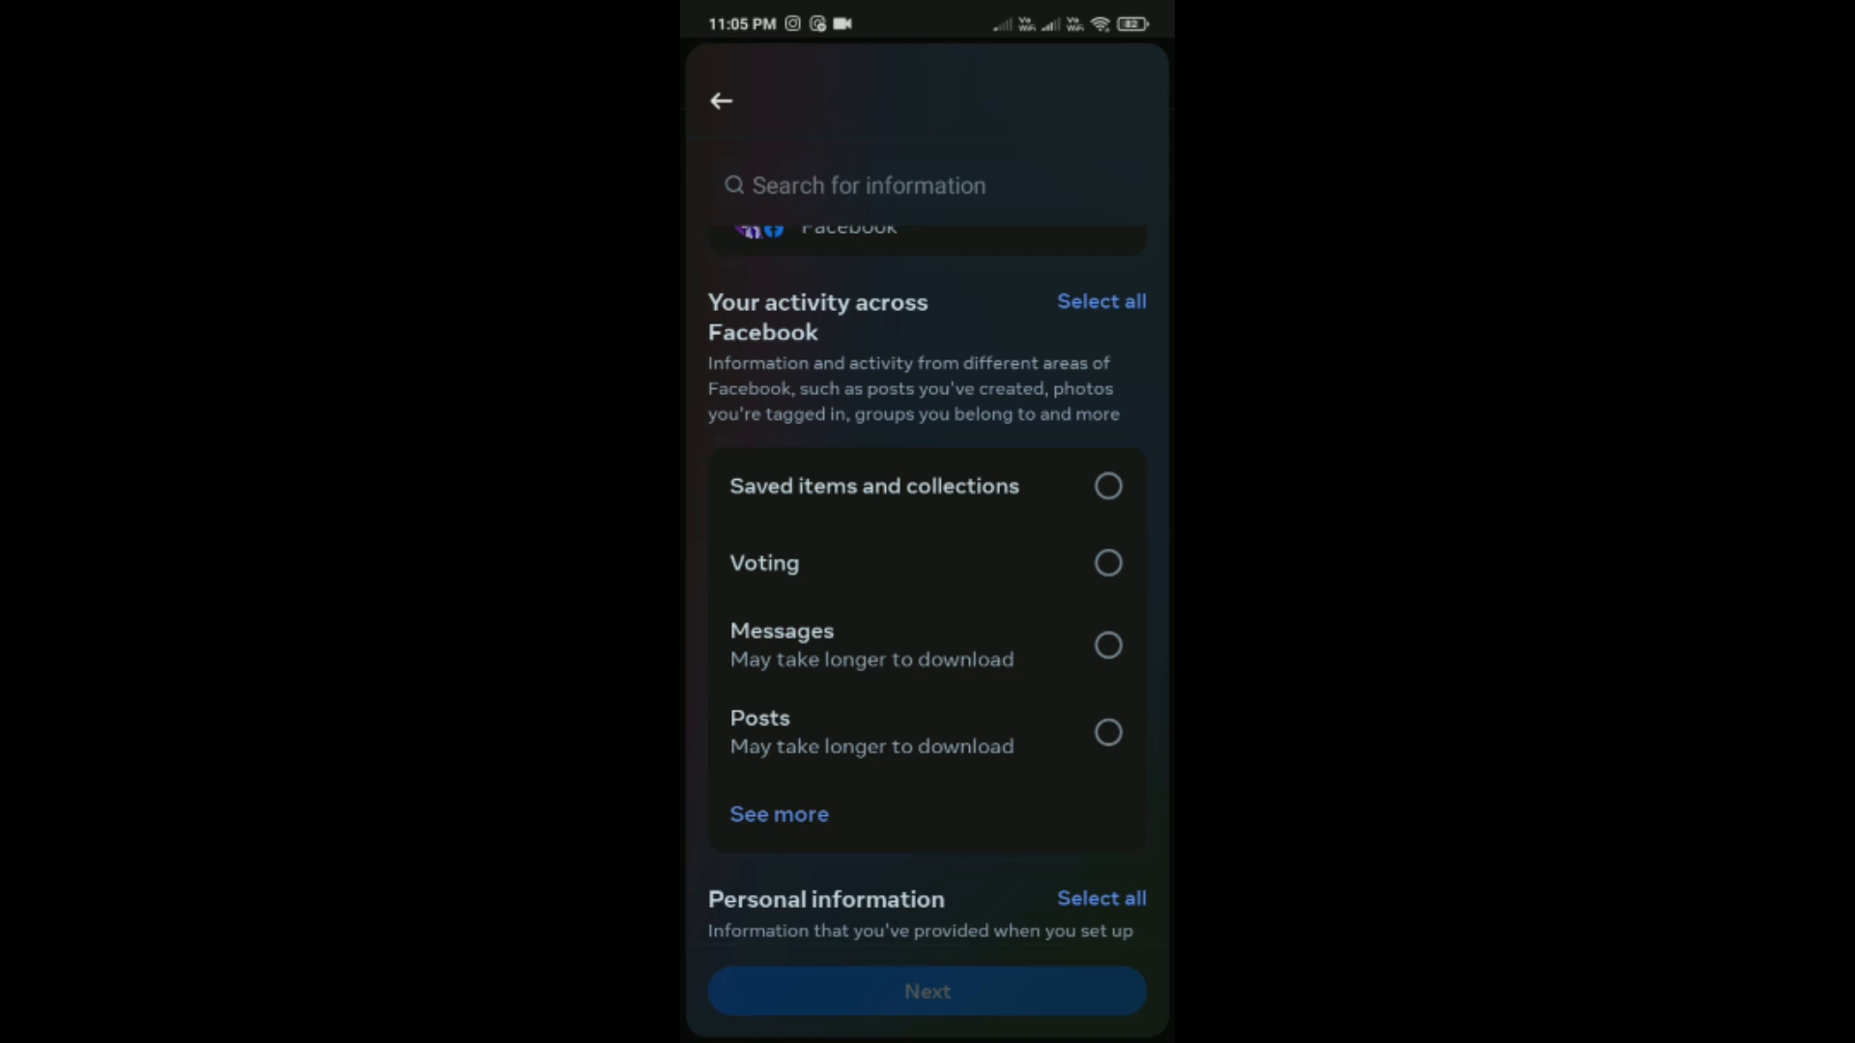
pyautogui.click(1107, 645)
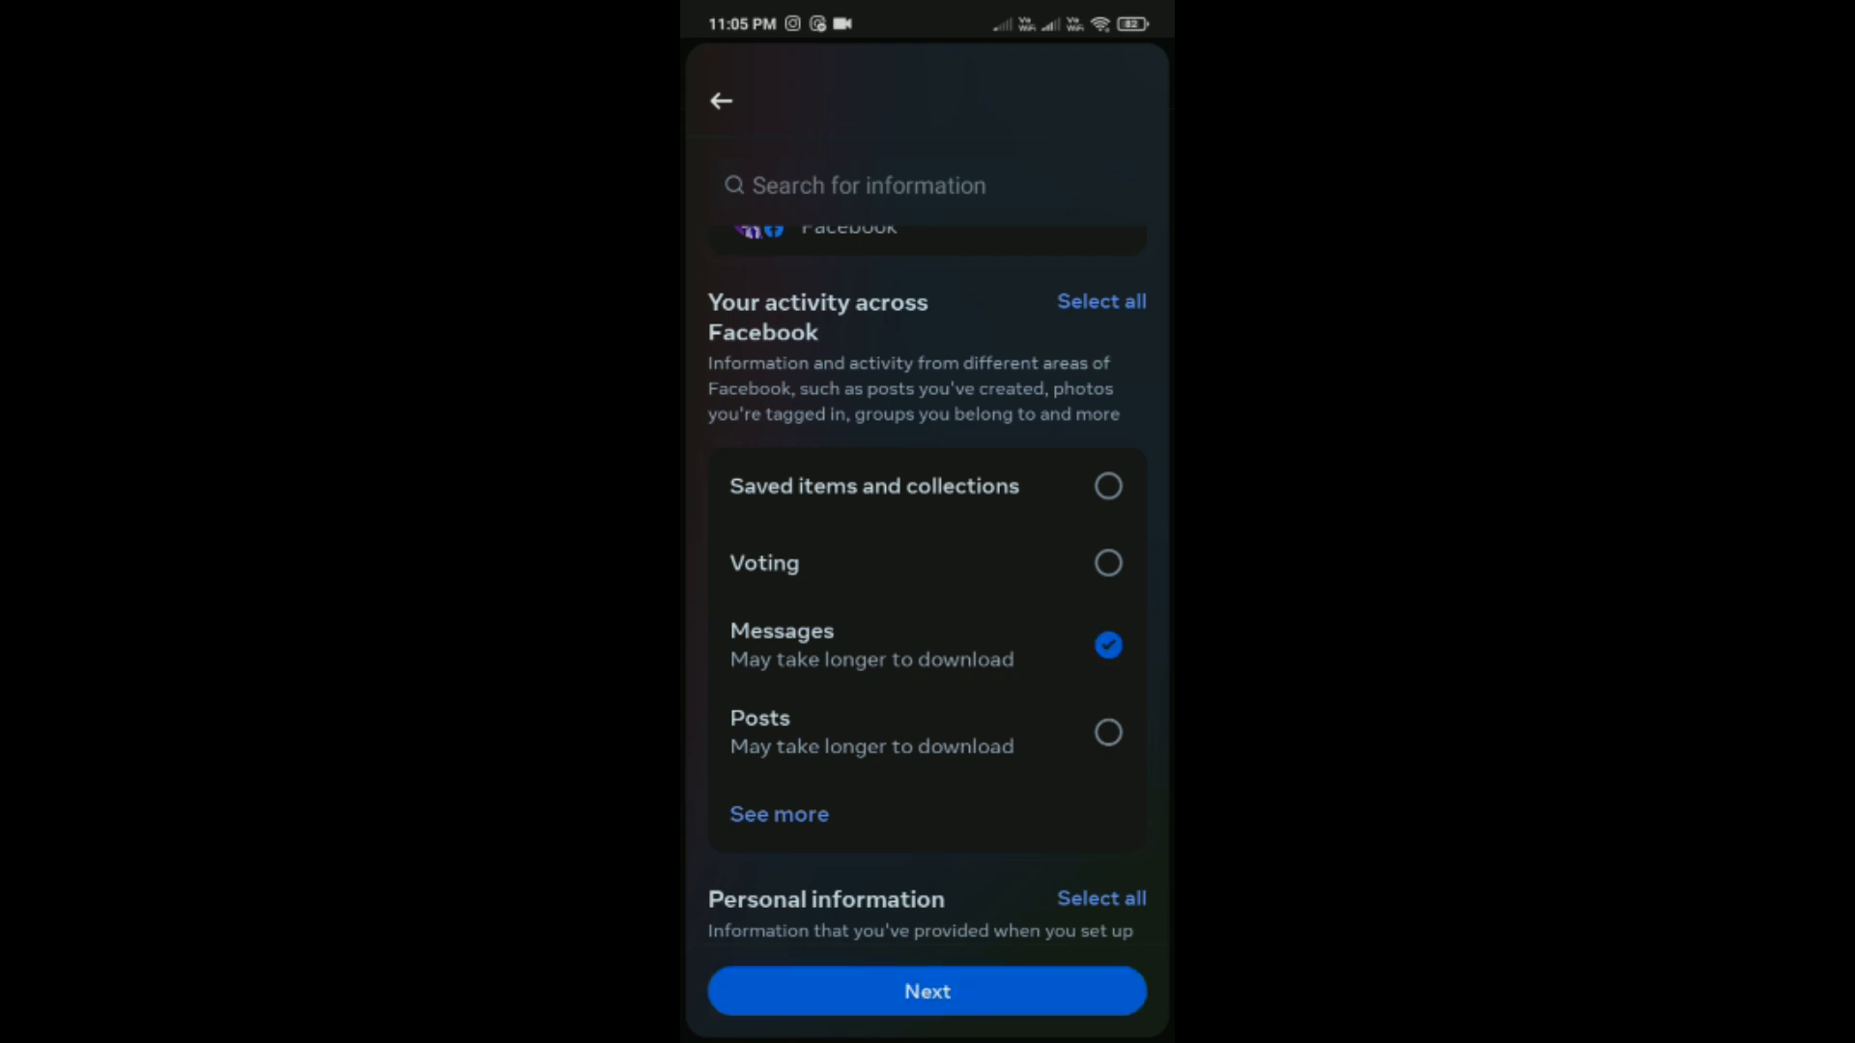
pyautogui.click(926, 992)
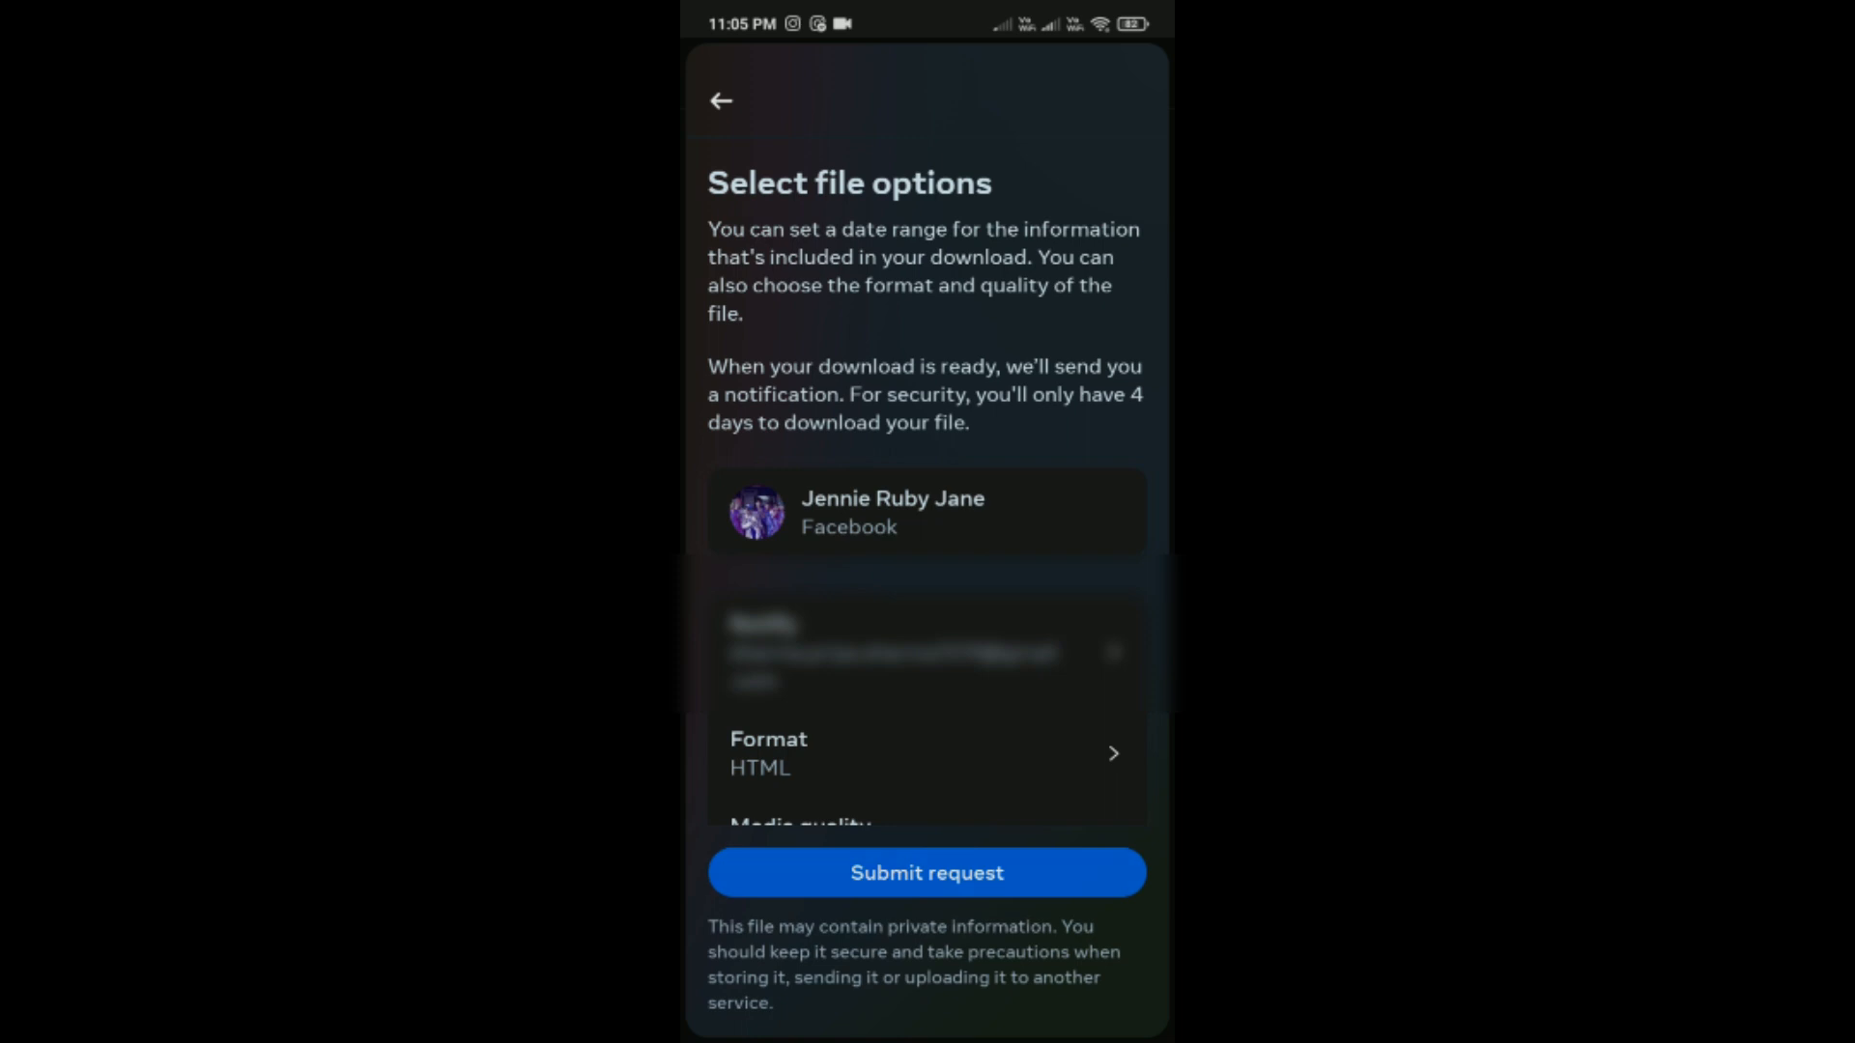